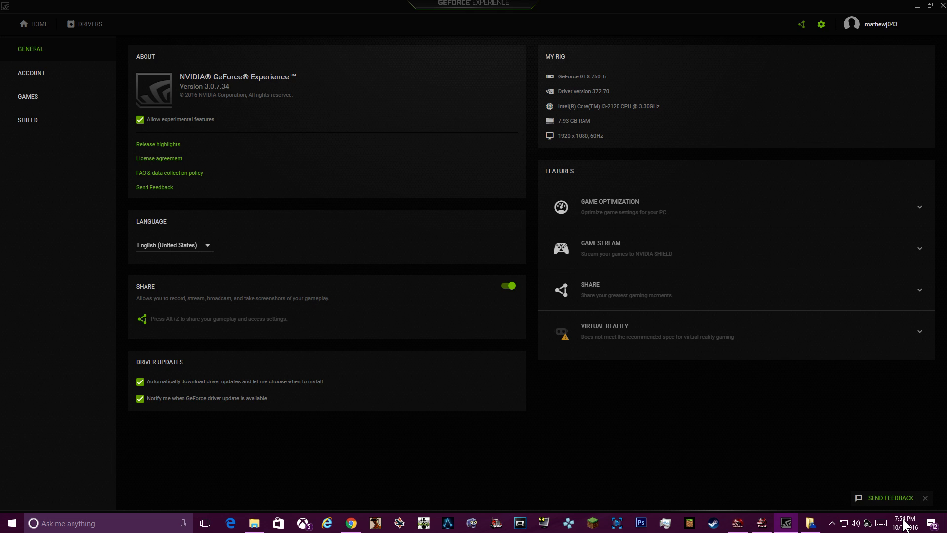
pyautogui.moveTo(65, 103)
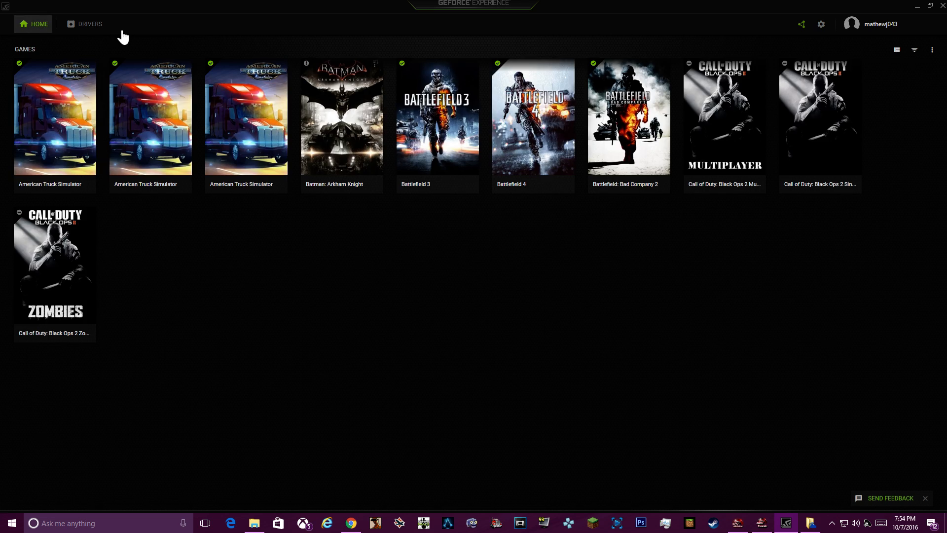
# - Review driver 373.06 available over installed 372.70, then return to the games library
pyautogui.click(90, 24)
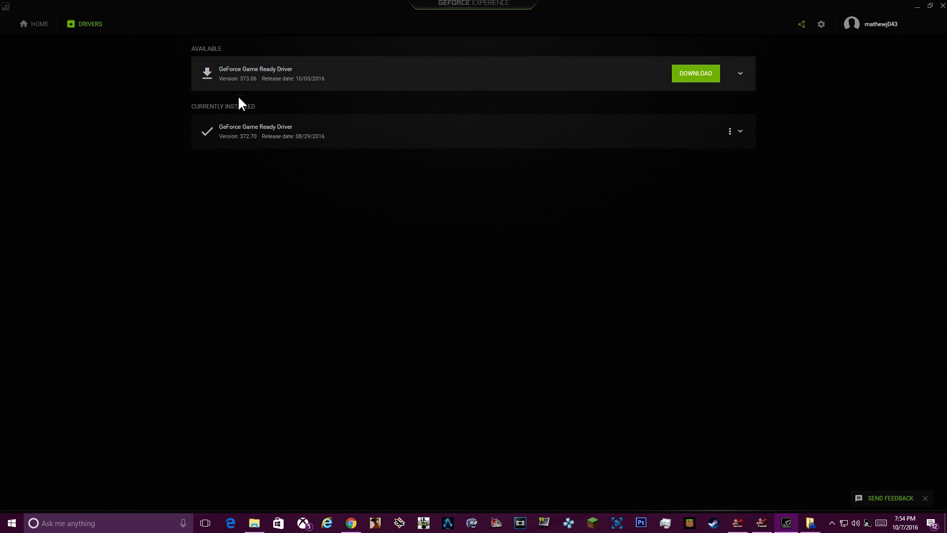
pyautogui.moveTo(338, 173)
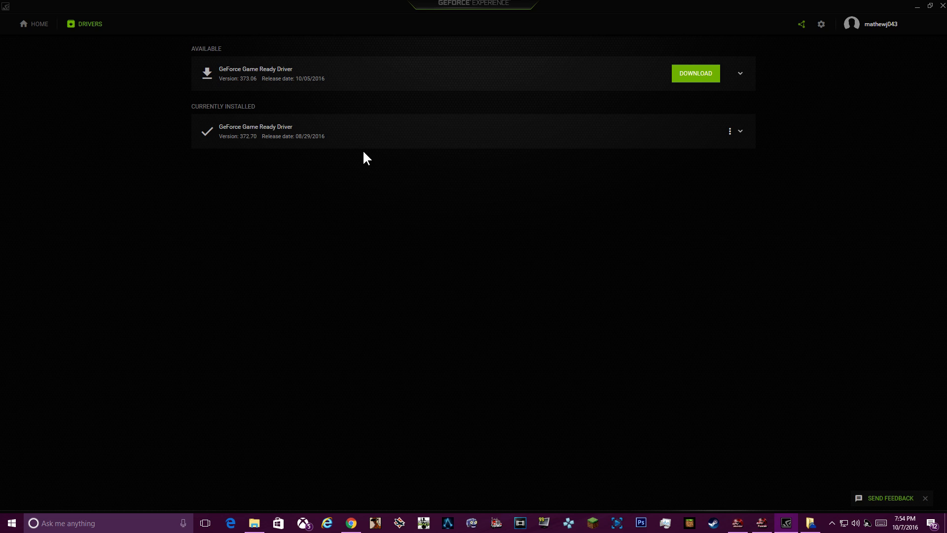
pyautogui.moveTo(353, 136)
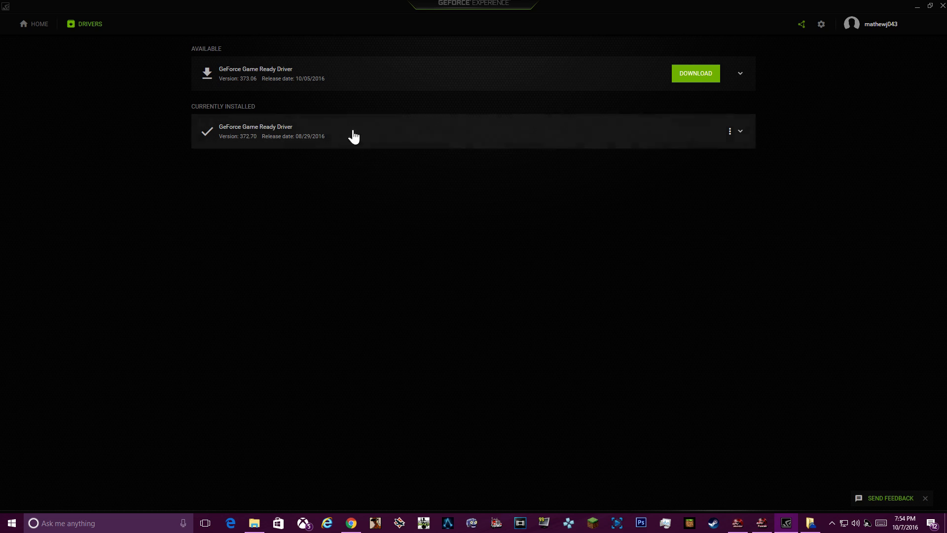
pyautogui.moveTo(344, 95)
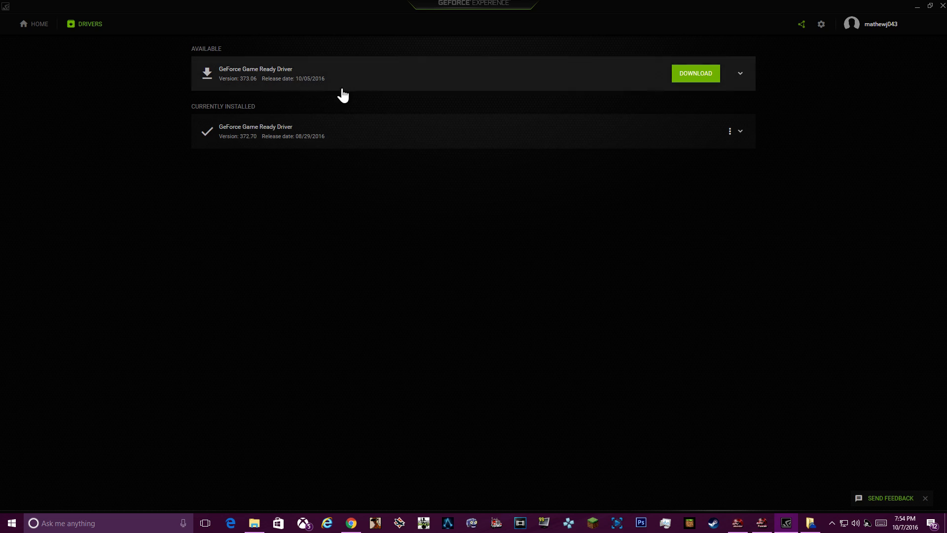
pyautogui.moveTo(314, 104)
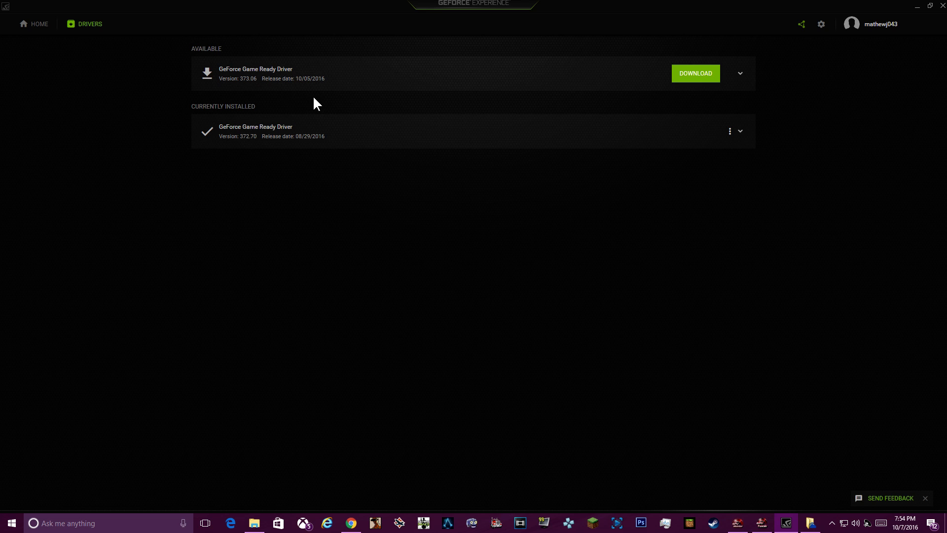
pyautogui.moveTo(362, 98)
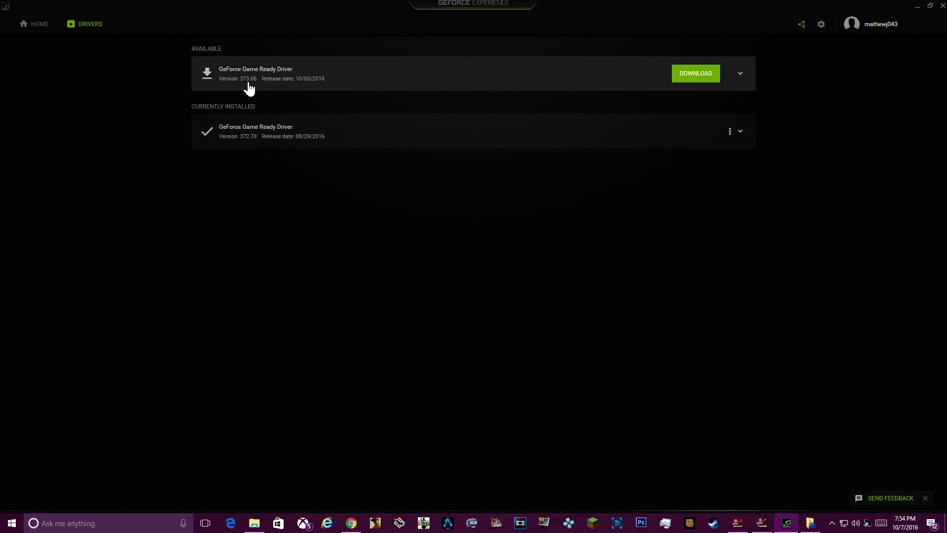
pyautogui.moveTo(345, 244)
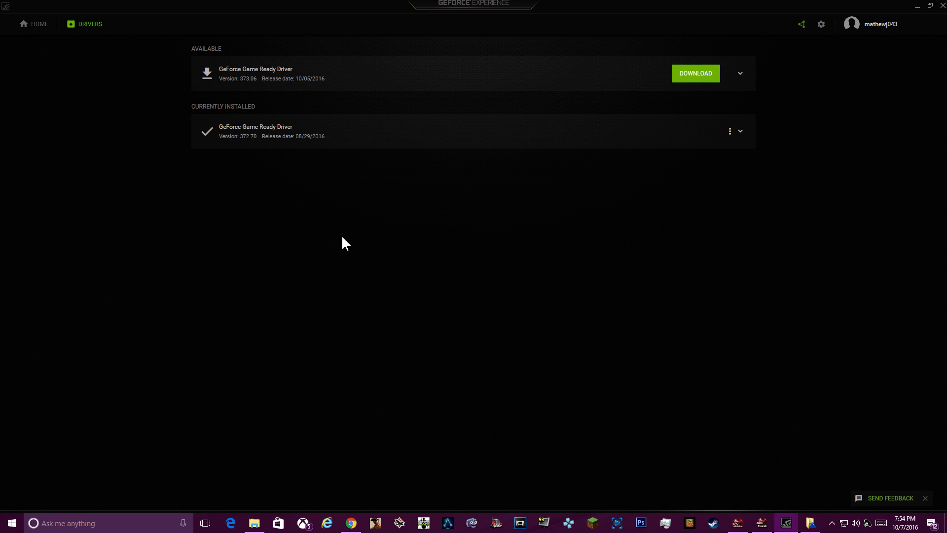
pyautogui.moveTo(362, 341)
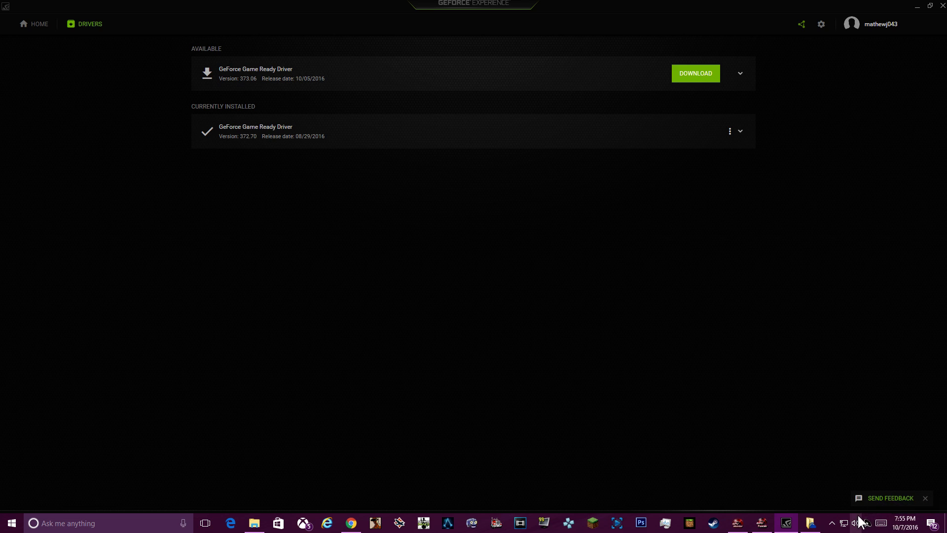
pyautogui.moveTo(469, 339)
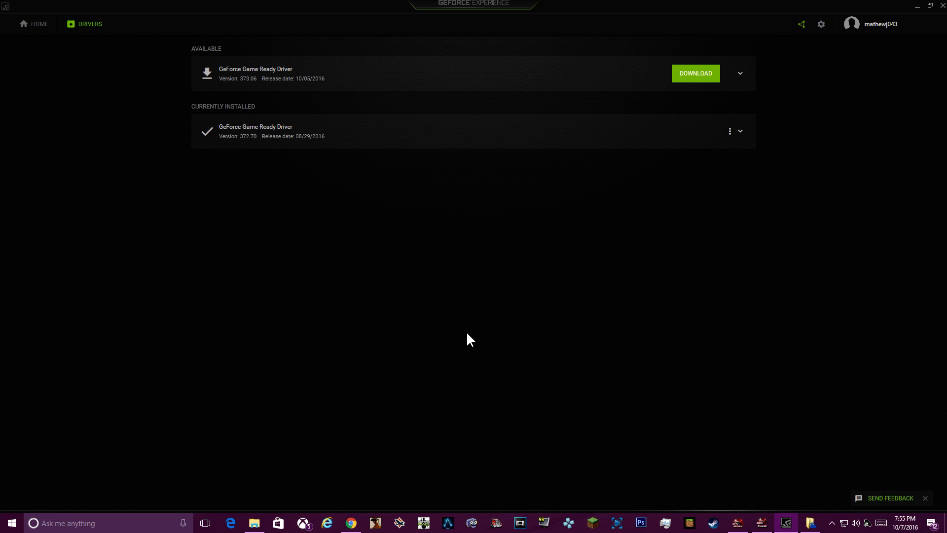
pyautogui.moveTo(764, 124)
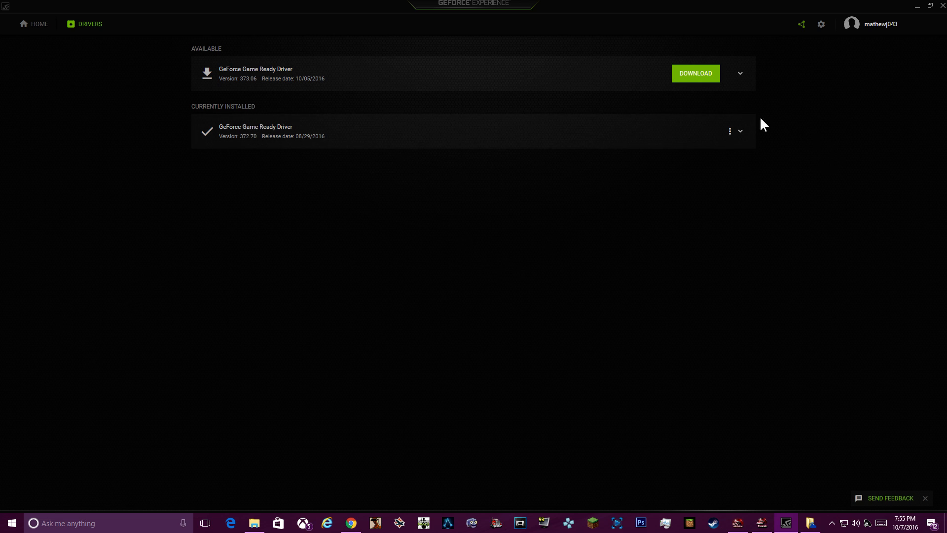
pyautogui.moveTo(34, 24)
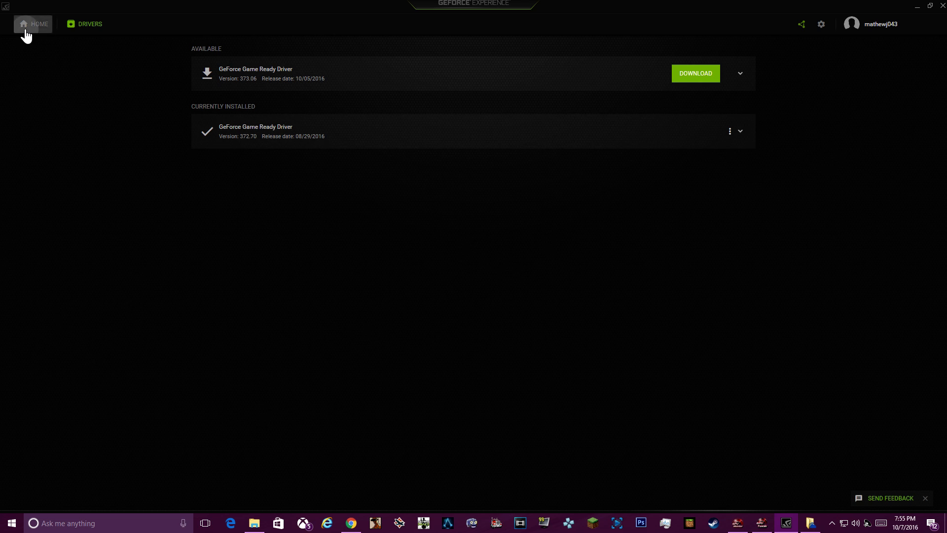
pyautogui.click(34, 24)
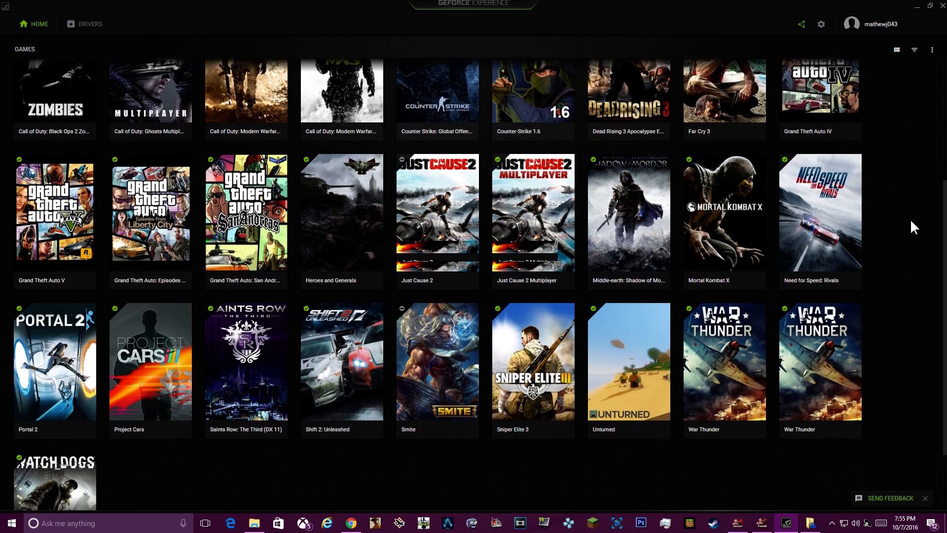
pyautogui.scroll(-3)
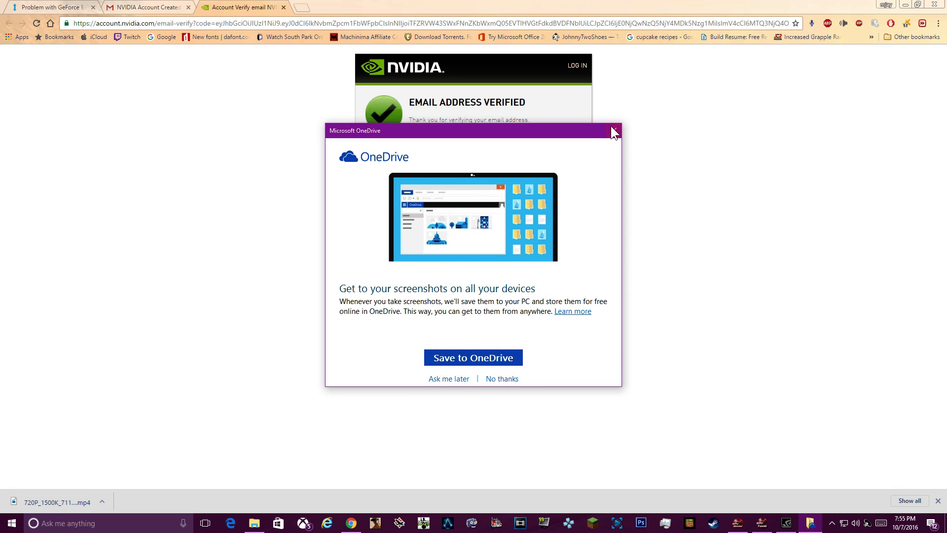
# - Dismiss the OneDrive screenshot prompt covering the email-verified page
pyautogui.click(613, 130)
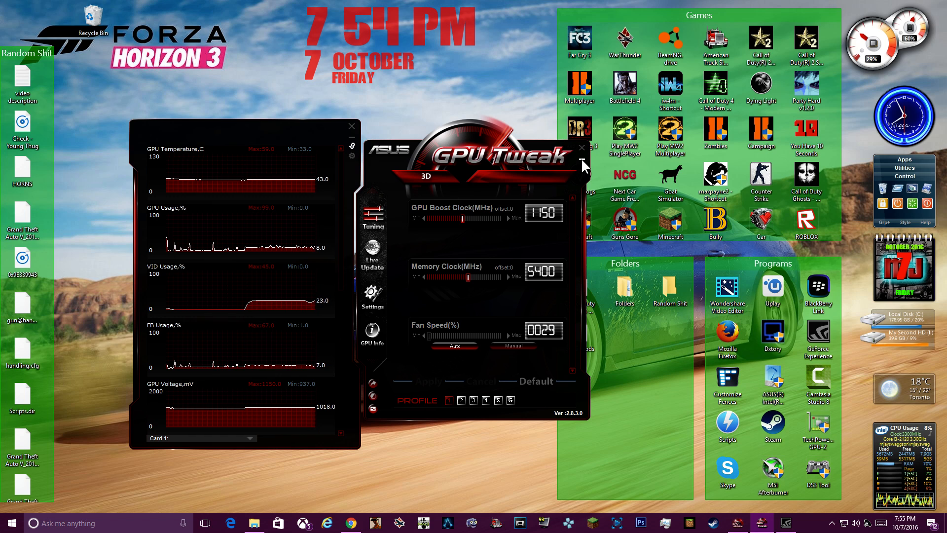
# - Close the ASUS GPU Tweak monitoring window to reveal GeForce Experience
pyautogui.click(577, 148)
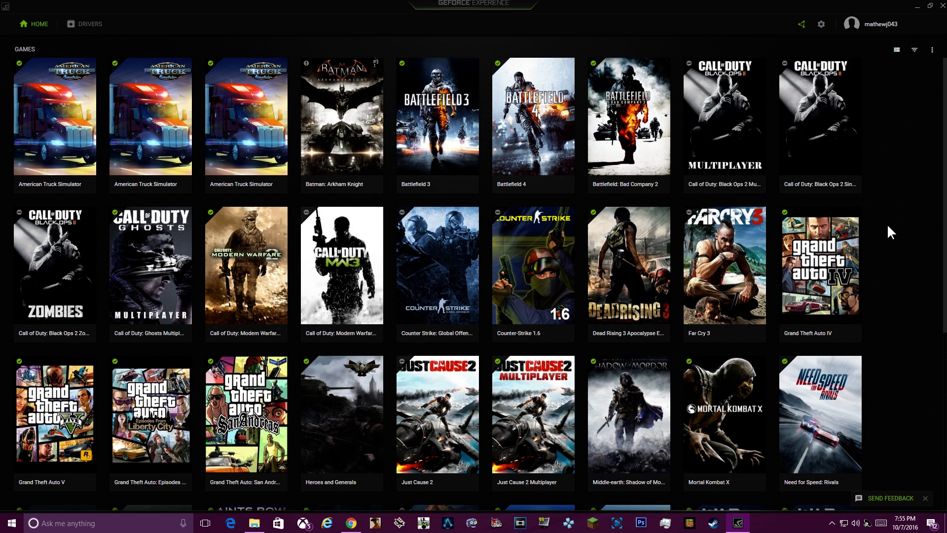
pyautogui.moveTo(819, 120)
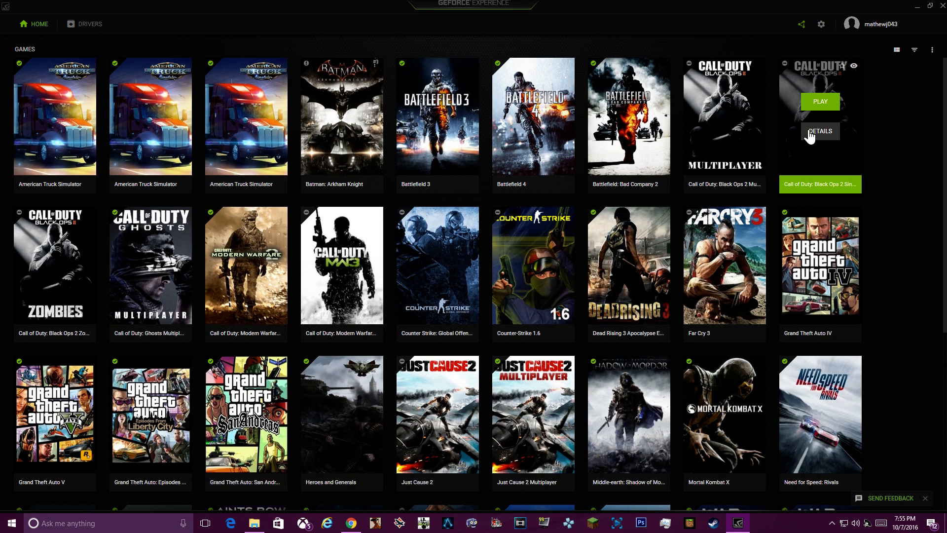
pyautogui.moveTo(833, 30)
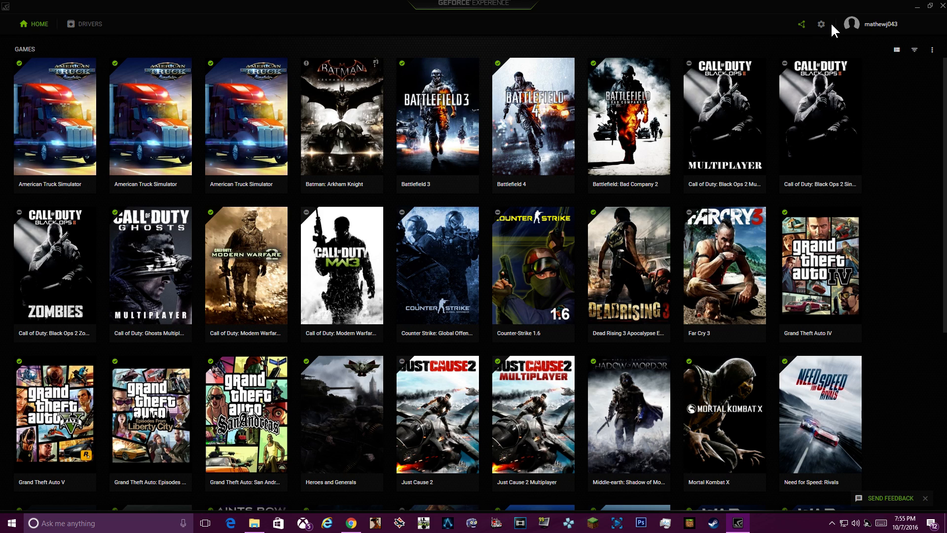
pyautogui.moveTo(822, 23)
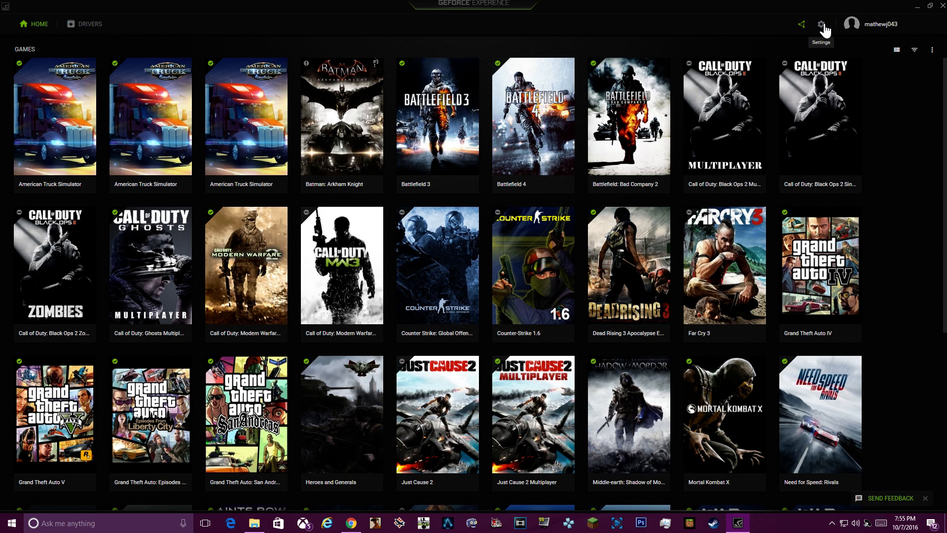
# - Bring up General settings showing app version 3.0.7.34 and Share switched on
pyautogui.click(821, 23)
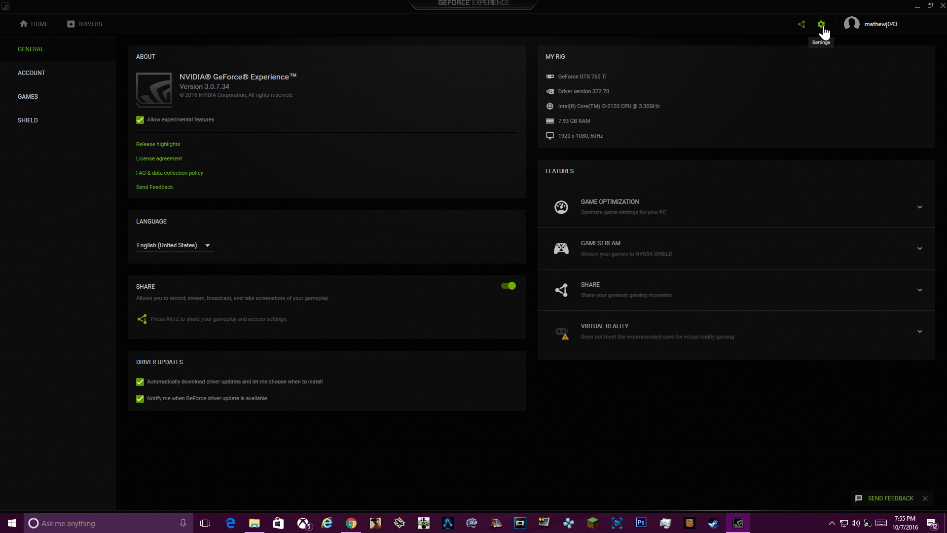
pyautogui.moveTo(84, 58)
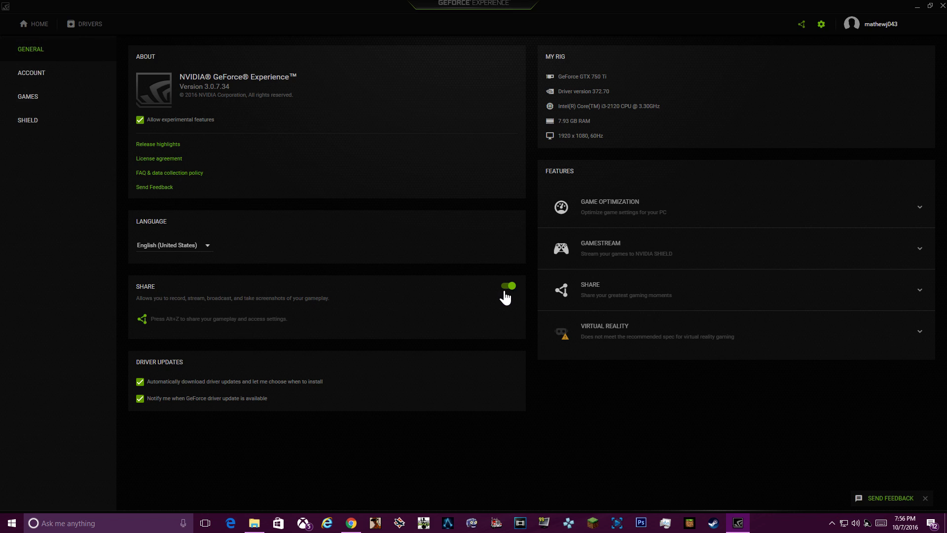
pyautogui.moveTo(511, 298)
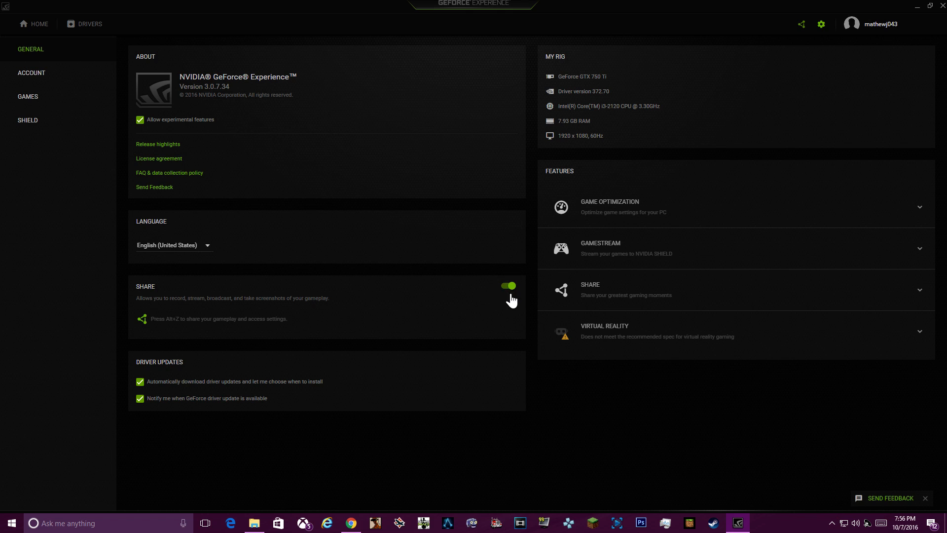
pyautogui.moveTo(388, 297)
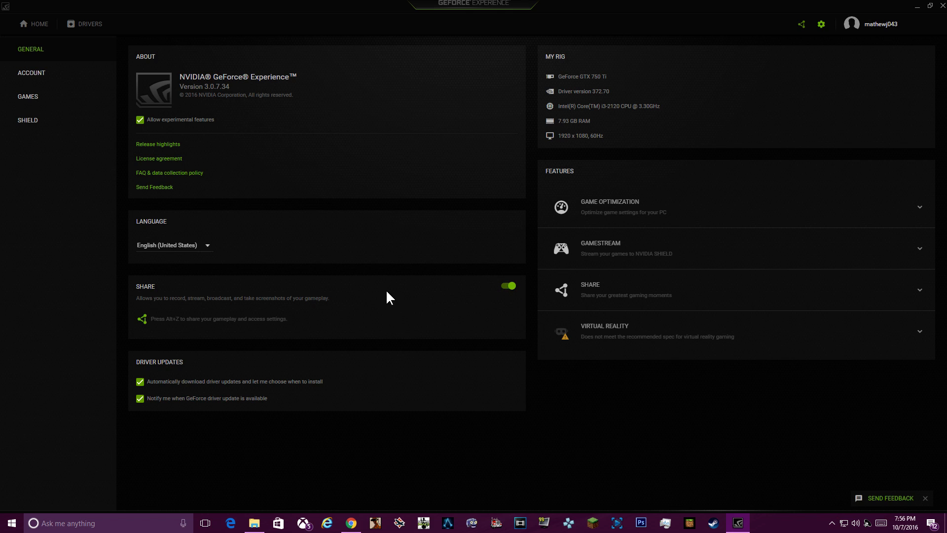
pyautogui.moveTo(434, 299)
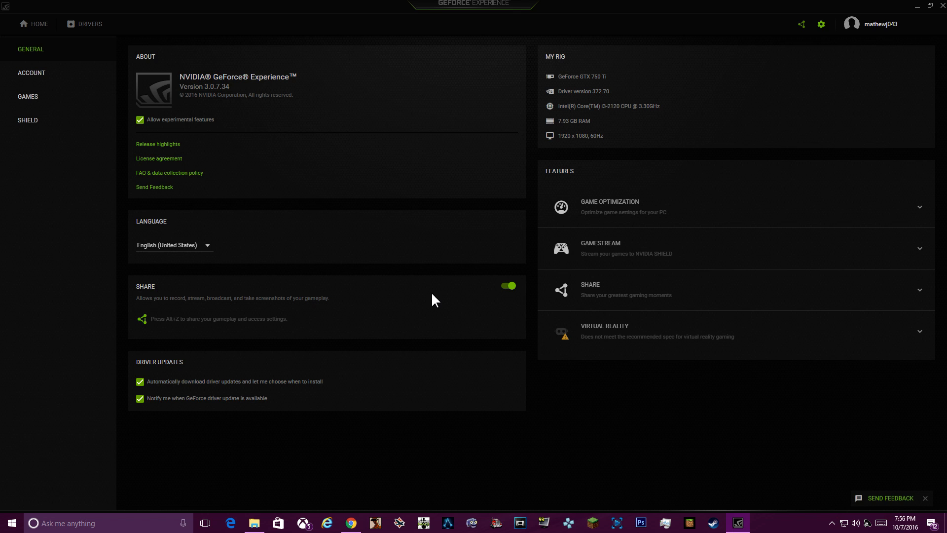
pyautogui.moveTo(332, 324)
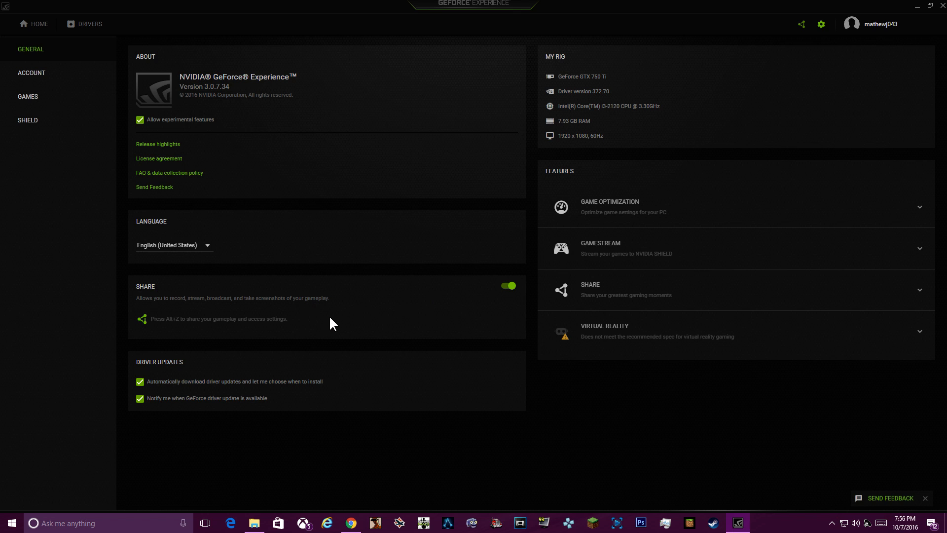
pyautogui.press('Alt+Z')
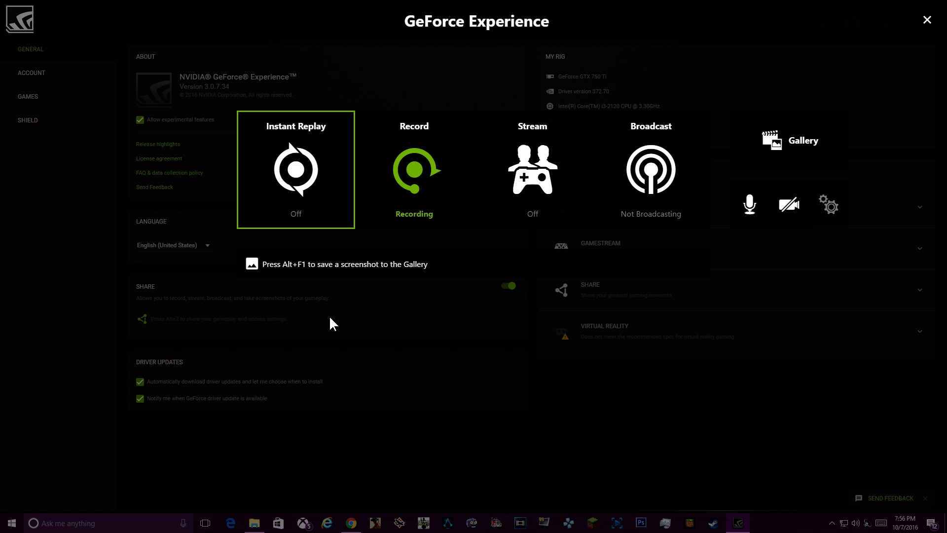
pyautogui.moveTo(317, 200)
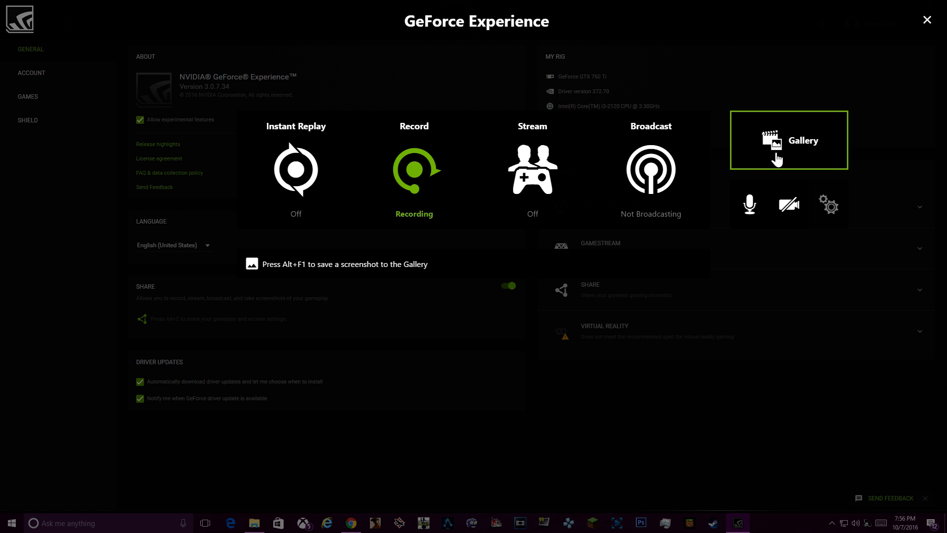
pyautogui.moveTo(650, 168)
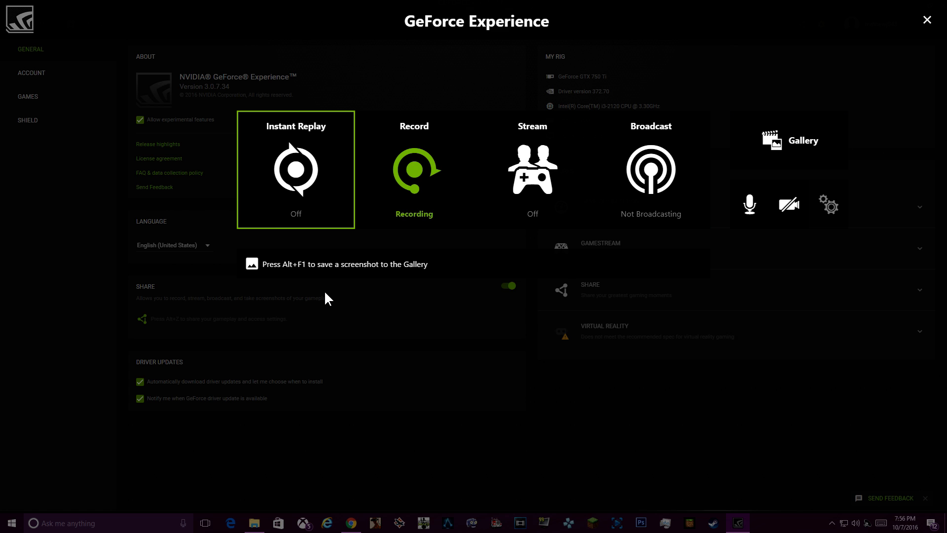
pyautogui.moveTo(332, 293)
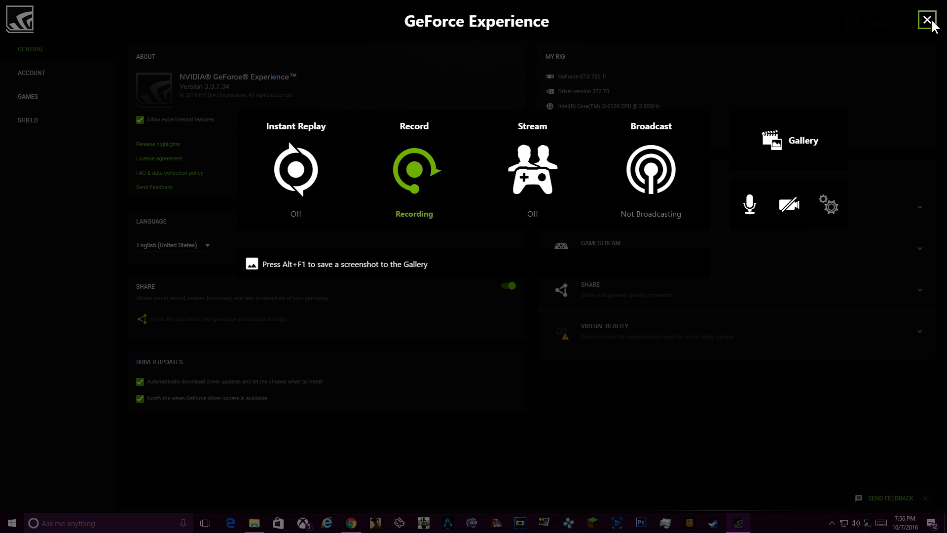
pyautogui.click(926, 20)
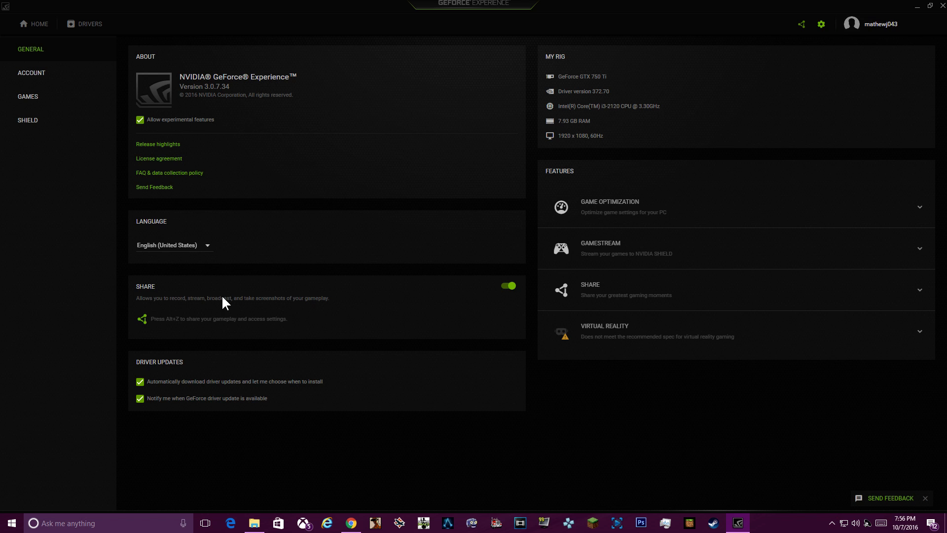
pyautogui.moveTo(396, 283)
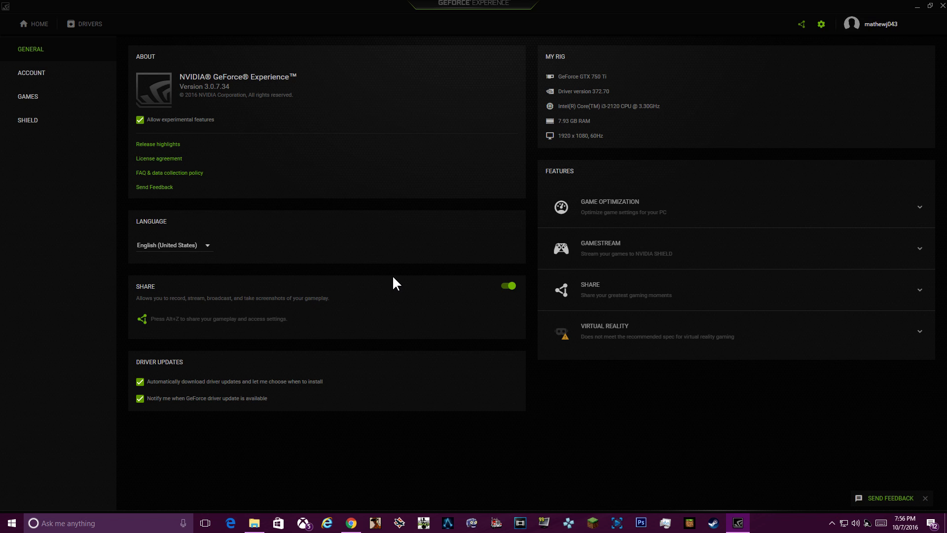
pyautogui.moveTo(555, 332)
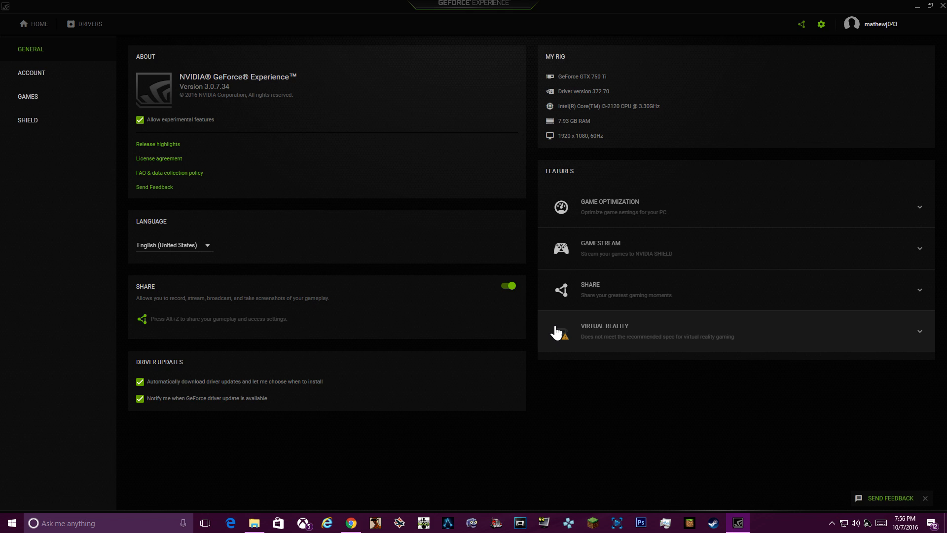
pyautogui.moveTo(234, 265)
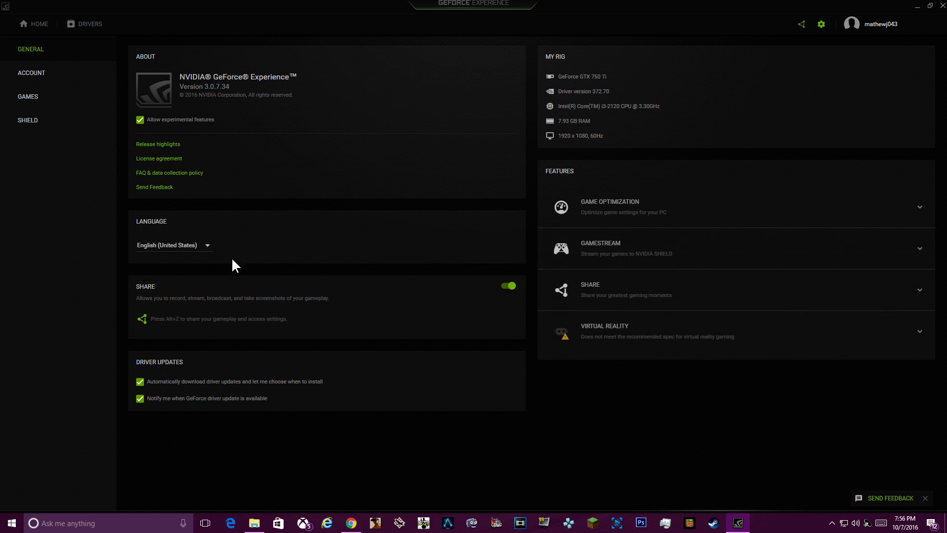
pyautogui.moveTo(365, 106)
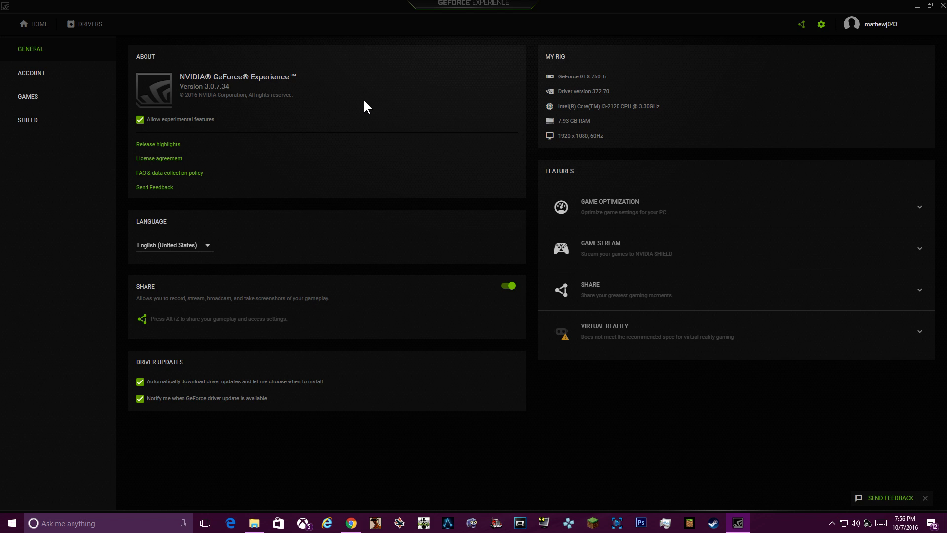
pyautogui.moveTo(693, 46)
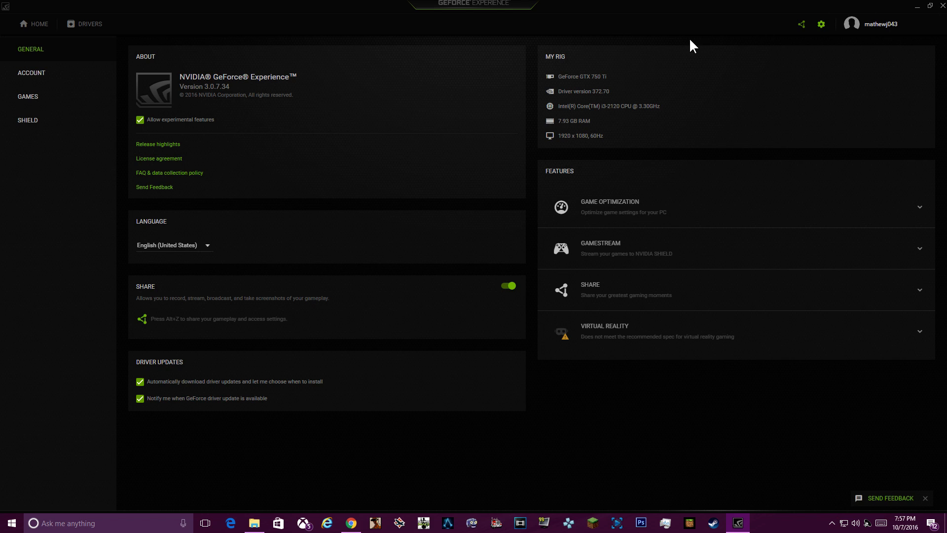
pyautogui.moveTo(672, 44)
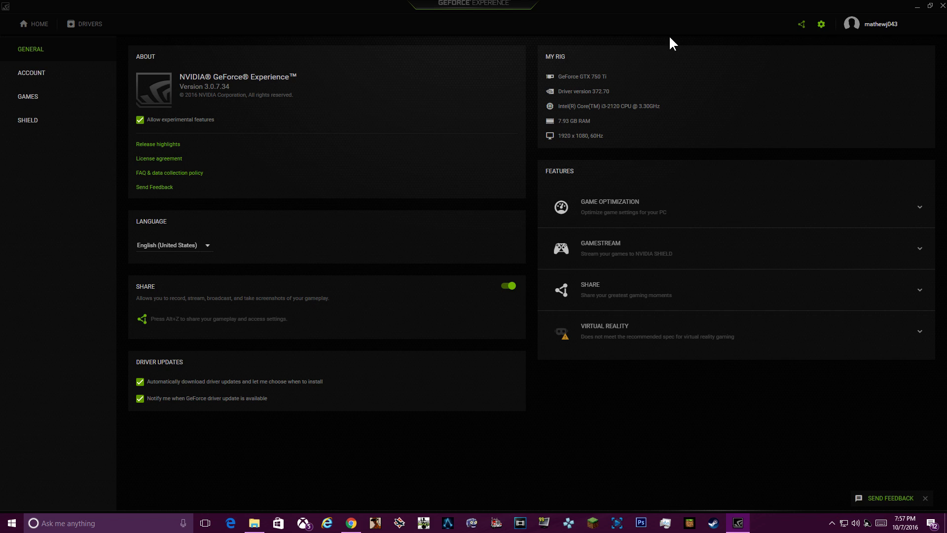
pyautogui.moveTo(393, 117)
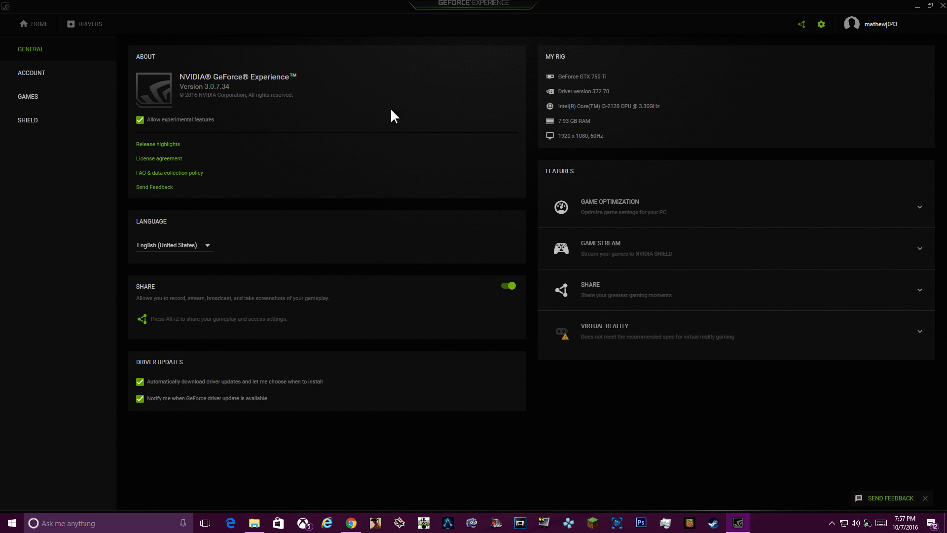
pyautogui.moveTo(334, 158)
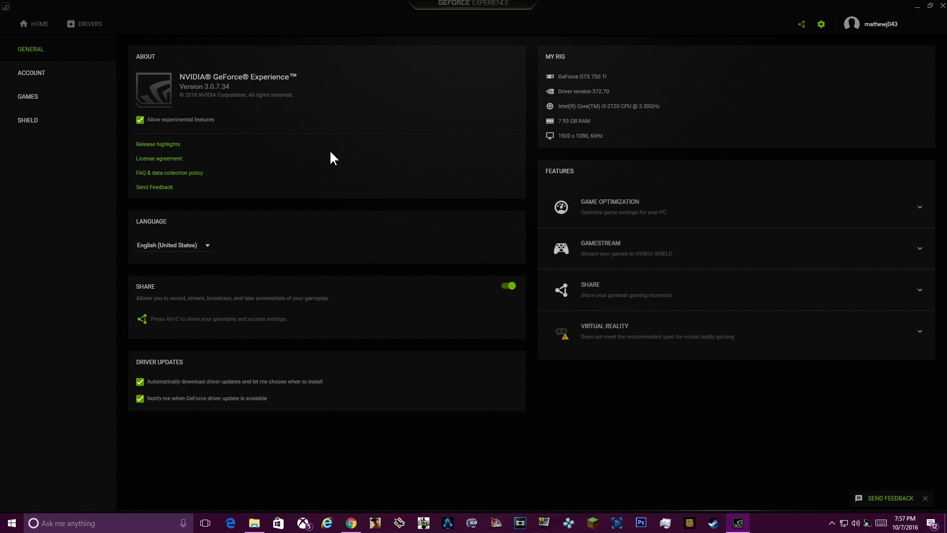
pyautogui.moveTo(296, 284)
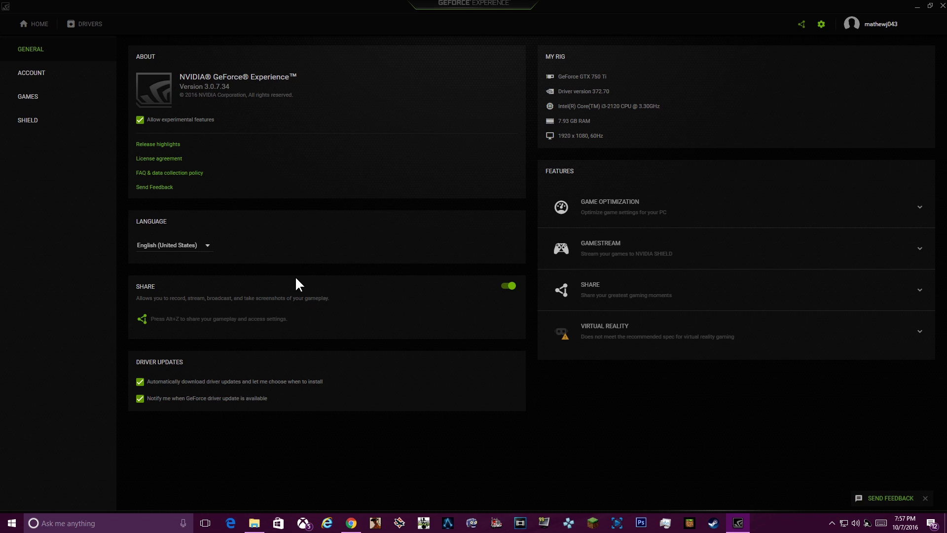
pyautogui.moveTo(319, 306)
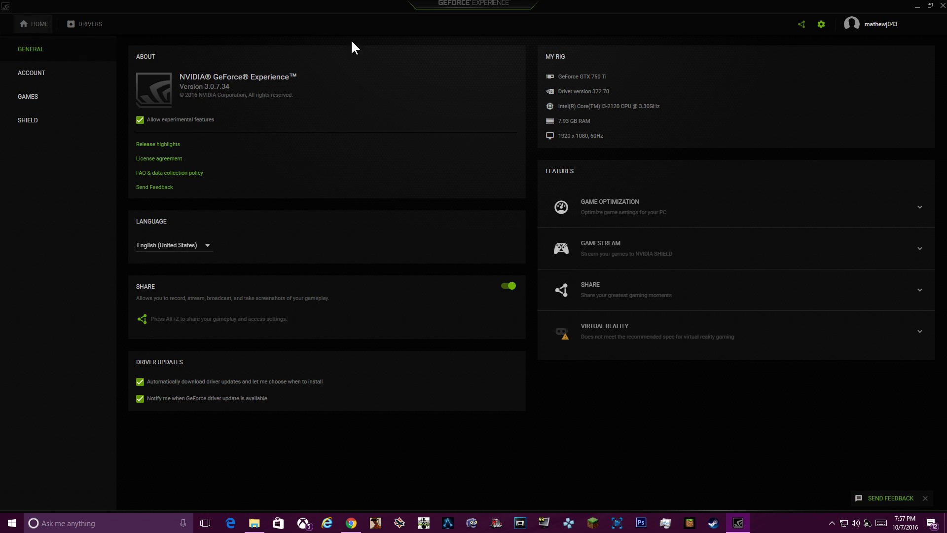
pyautogui.click(39, 23)
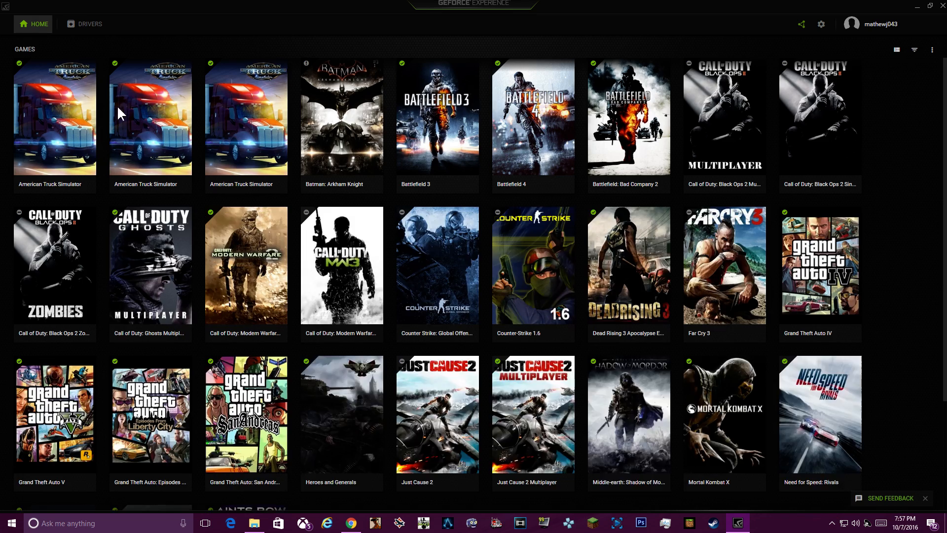
pyautogui.scroll(-3)
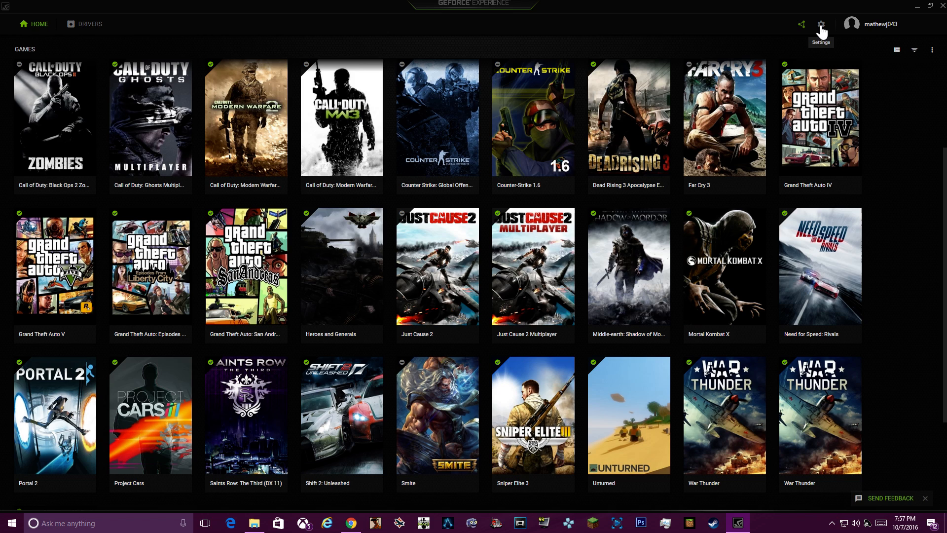
pyautogui.click(820, 24)
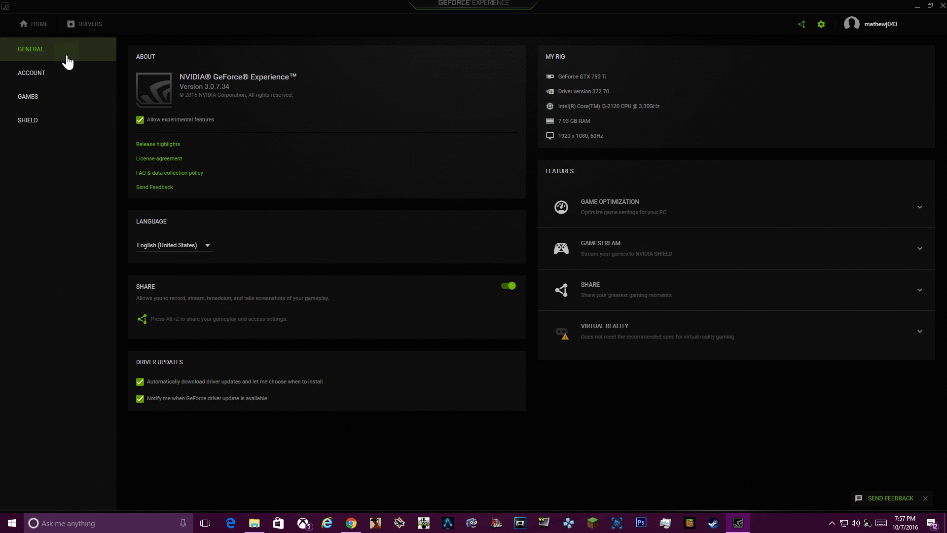
pyautogui.moveTo(510, 296)
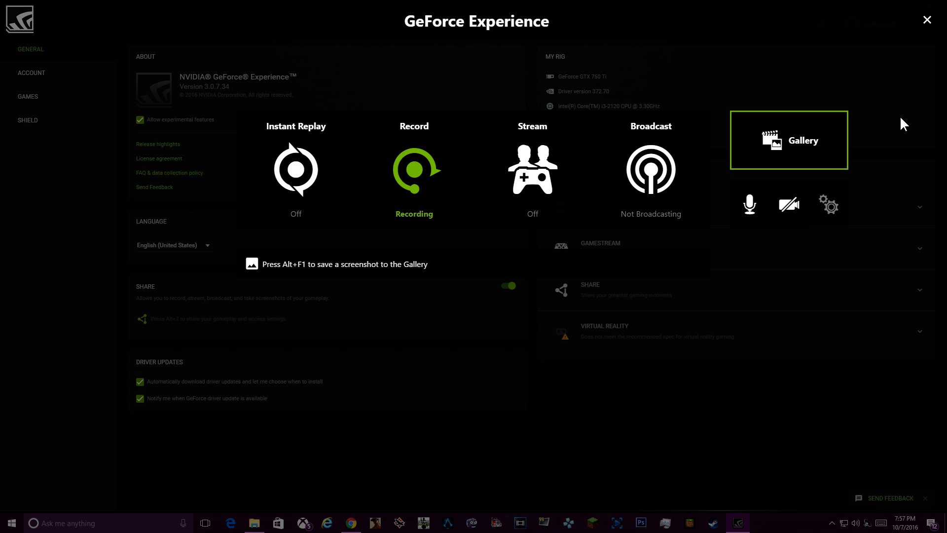
pyautogui.moveTo(650, 187)
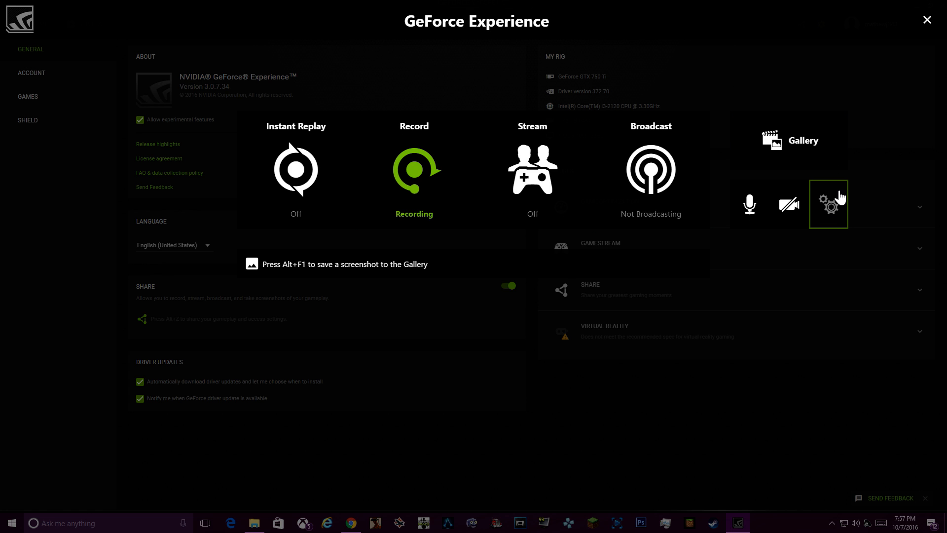
pyautogui.moveTo(870, 190)
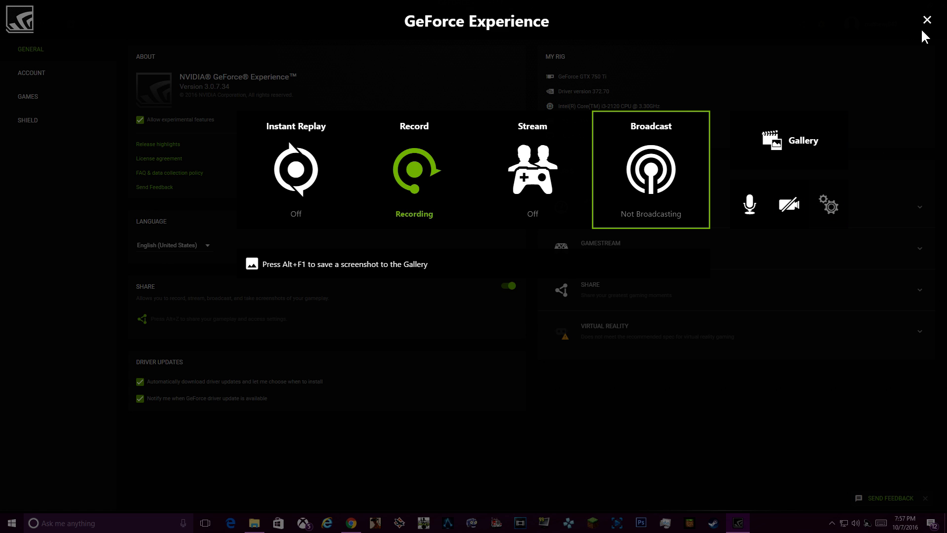
pyautogui.moveTo(667, 113)
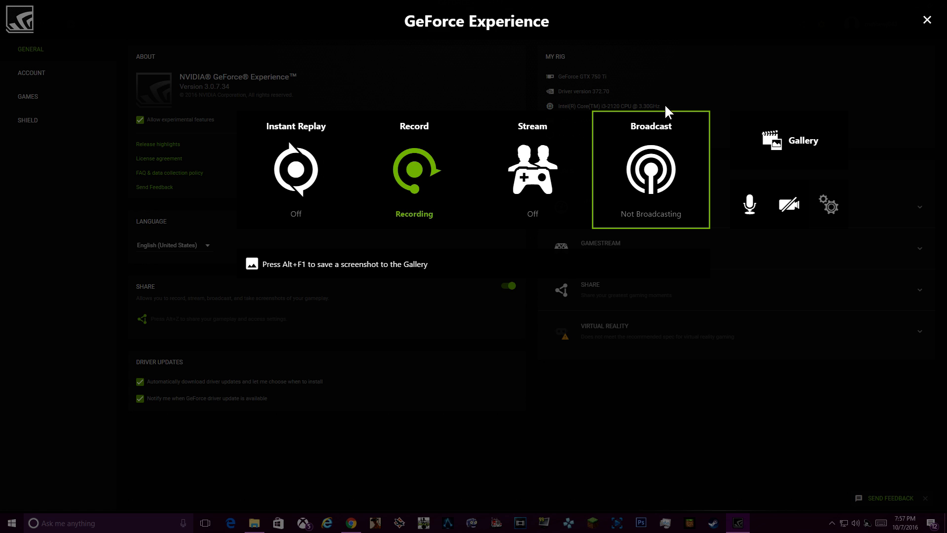
pyautogui.moveTo(811, 82)
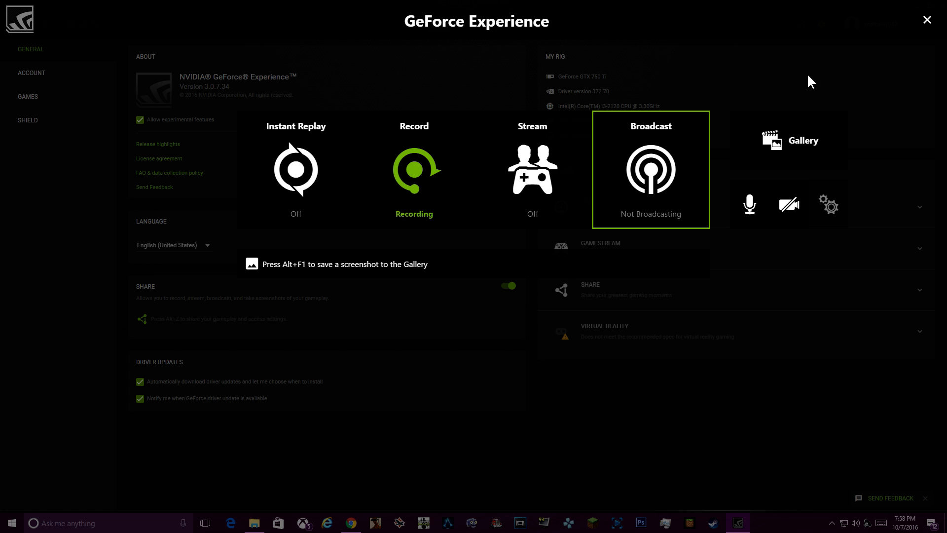
pyautogui.moveTo(640, 49)
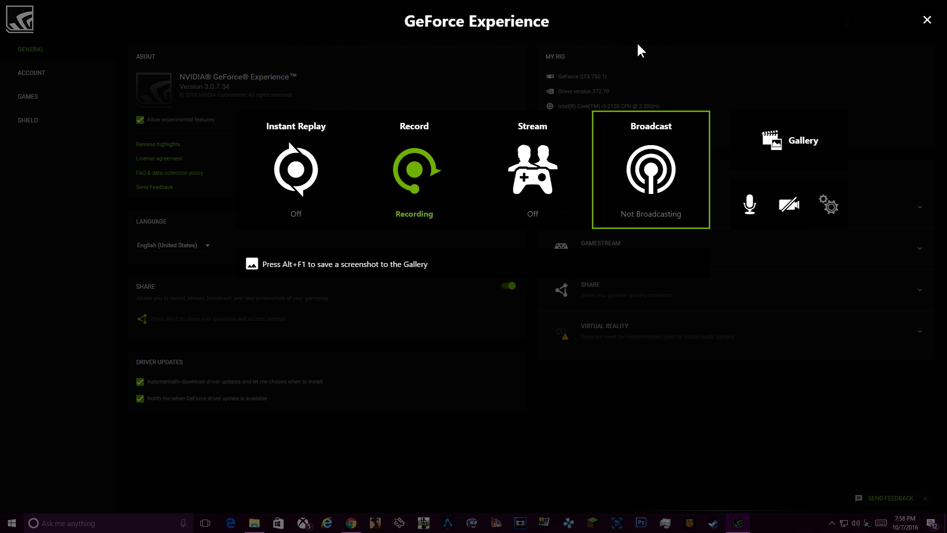